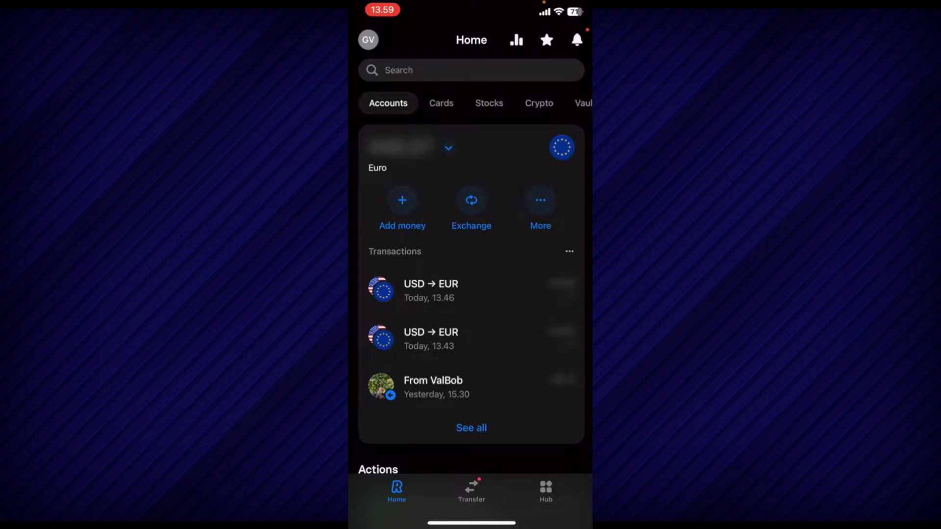
Open the Cards tab to view the disposable, multi-use and physical cards
{"action": "left_click", "coordinate": [441, 103]}
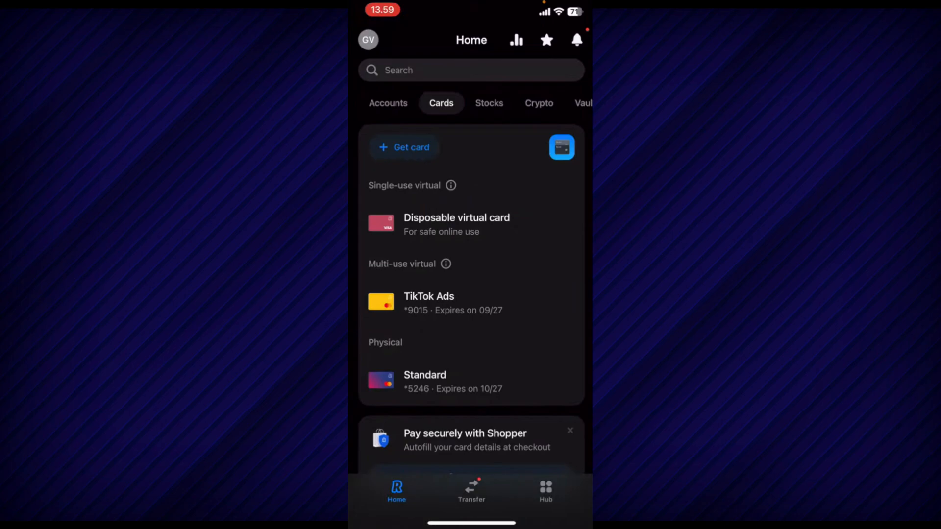
Get a free green virtual card named Test card and open its page
{"action": "left_click", "coordinate": [404, 148]}
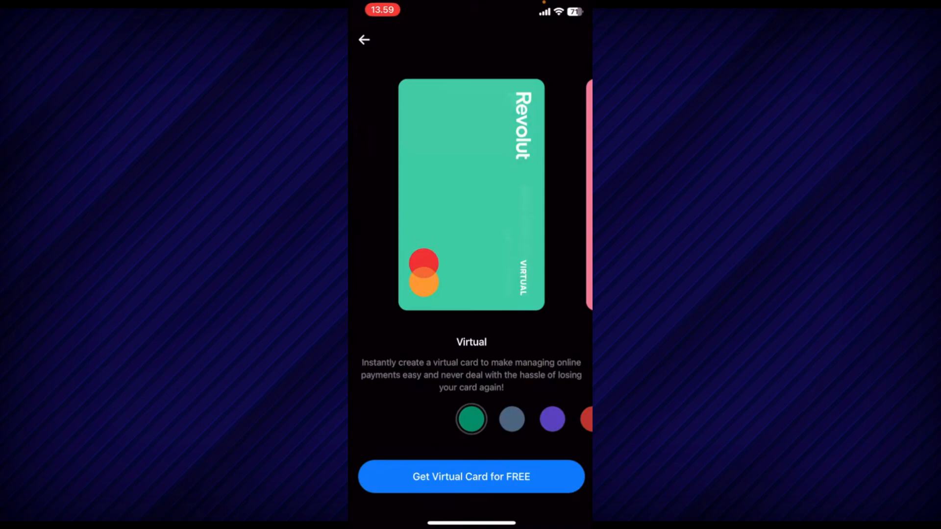
{"action": "left_click", "coordinate": [471, 476]}
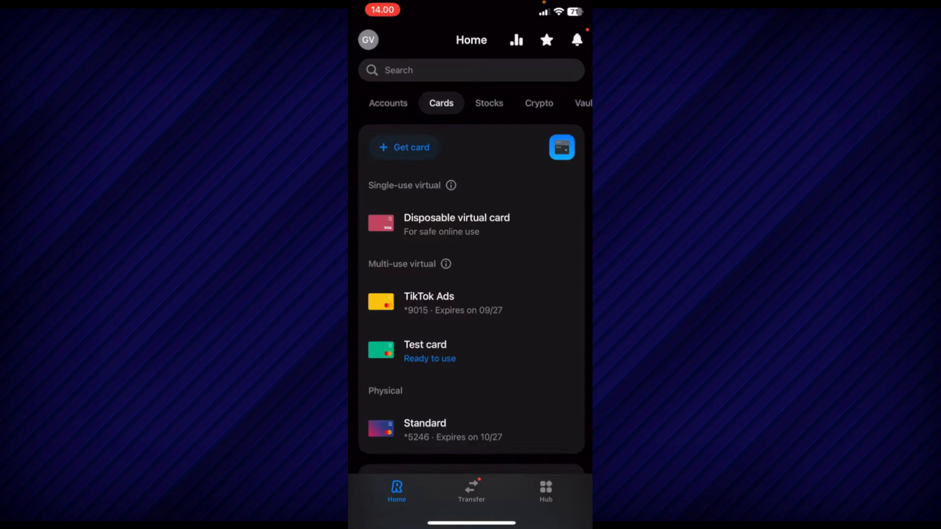
{"action": "left_click", "coordinate": [425, 351]}
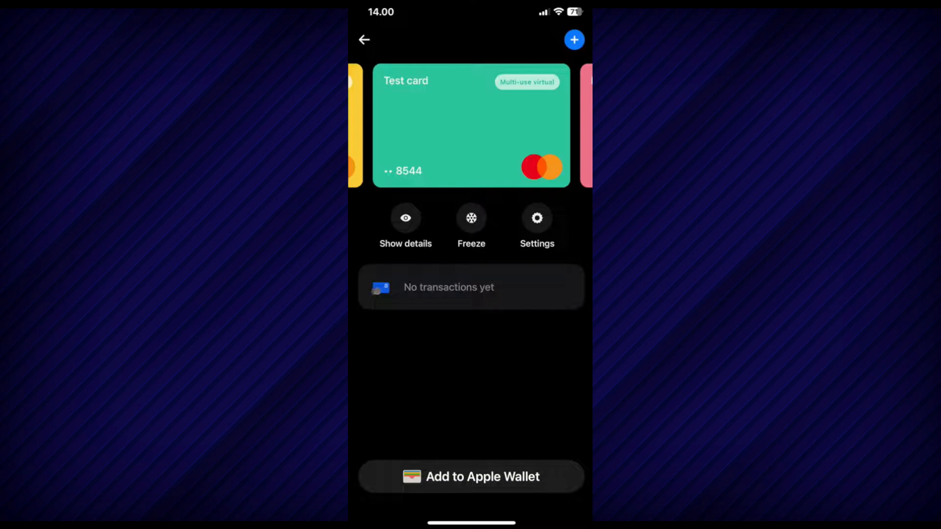
Add Test card ending 8544 to Apple Wallet, accepting terms, without setting it as default
{"action": "left_click", "coordinate": [470, 477]}
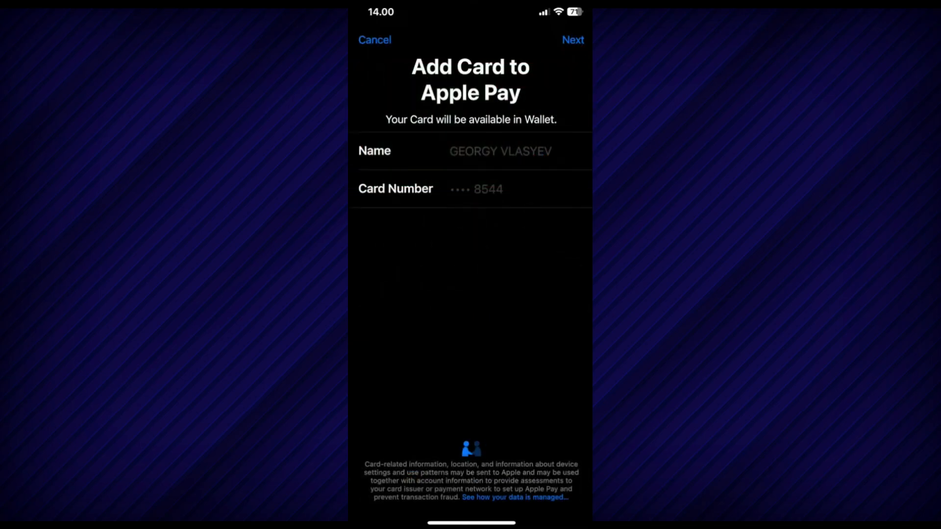
{"action": "left_click", "coordinate": [572, 40]}
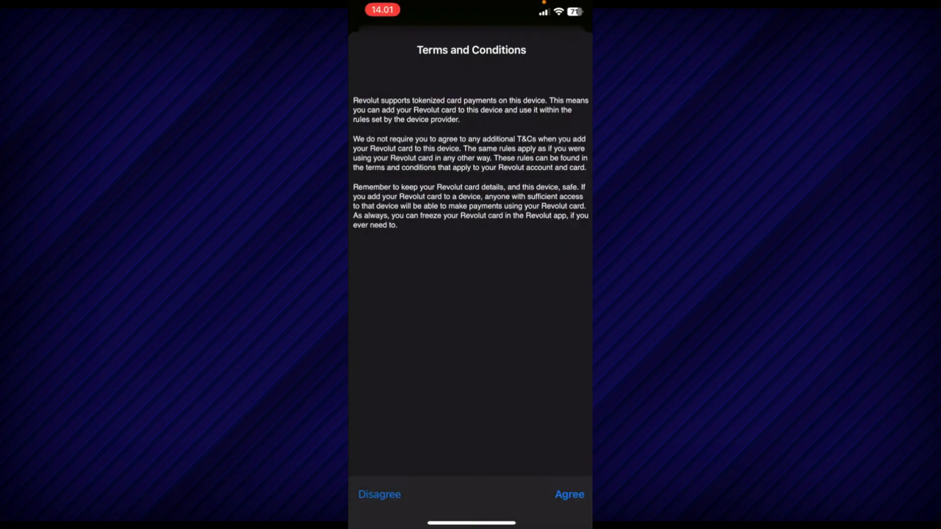
{"action": "left_click", "coordinate": [569, 494]}
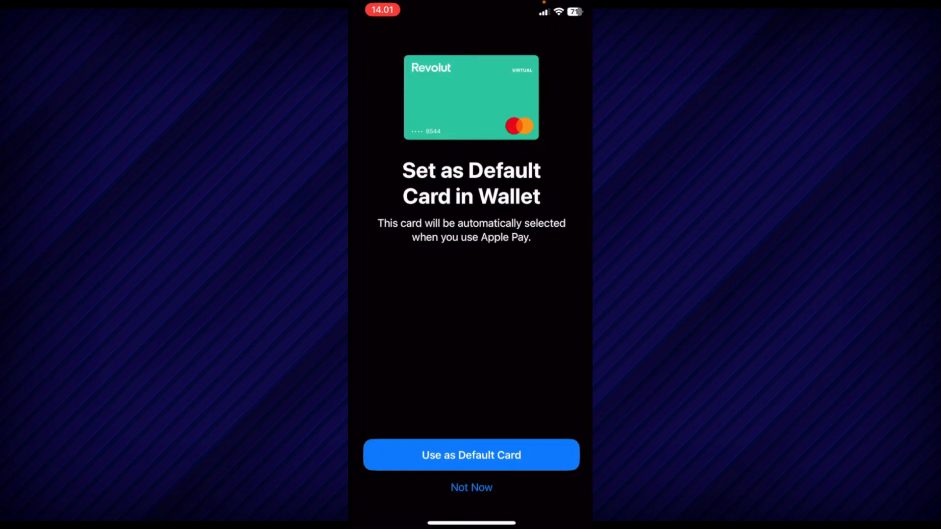
{"action": "left_click", "coordinate": [471, 455]}
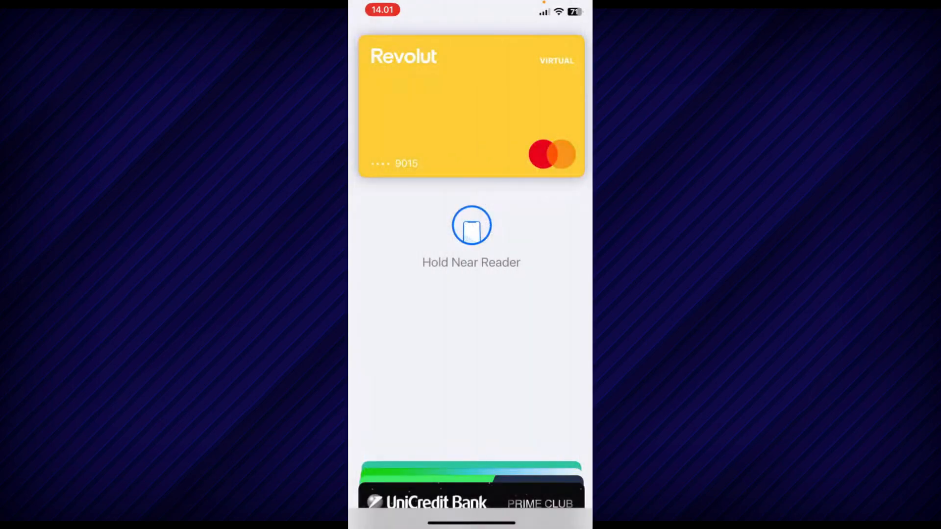